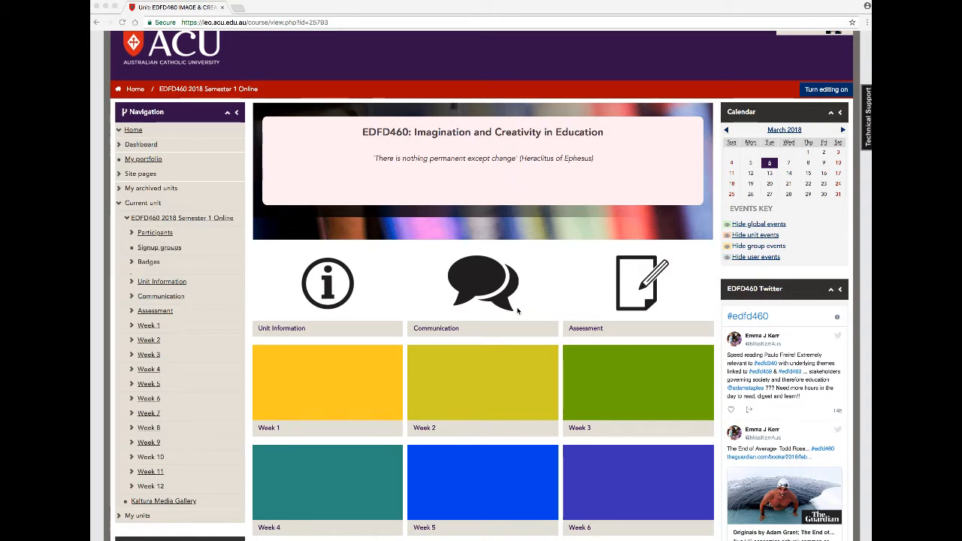
pyautogui.moveTo(526, 338)
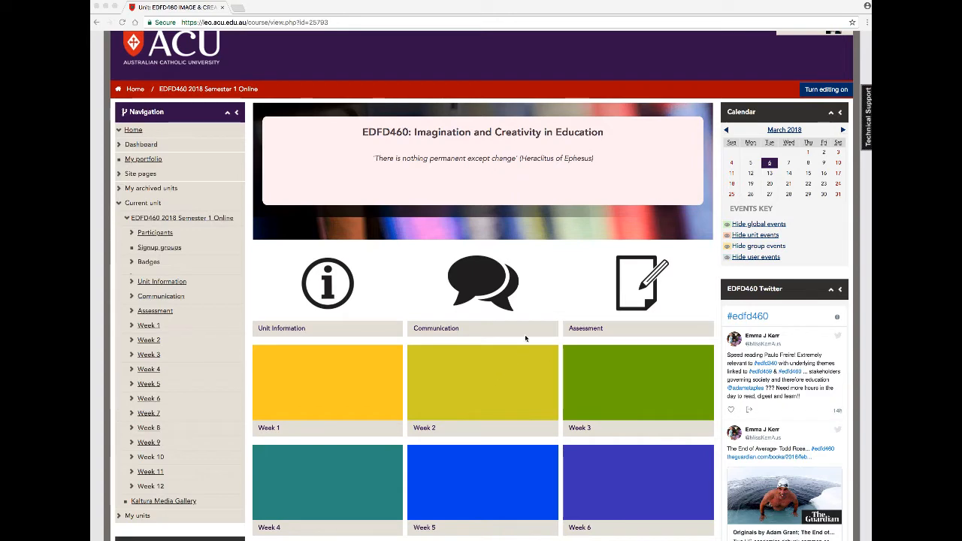
pyautogui.moveTo(494, 383)
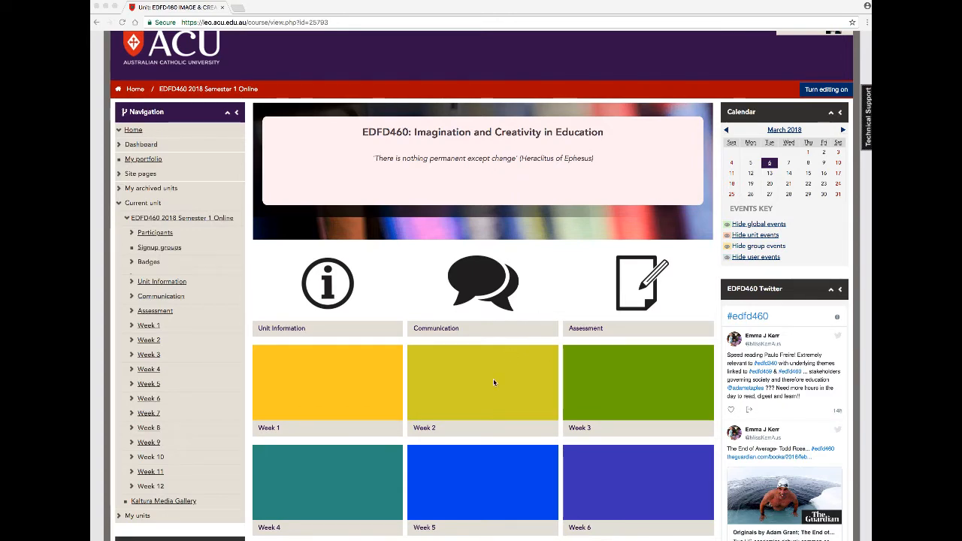
# Open EDFD460 Week 2 and scroll to the Discussion forums section showing Forum 2A.
pyautogui.click(480, 388)
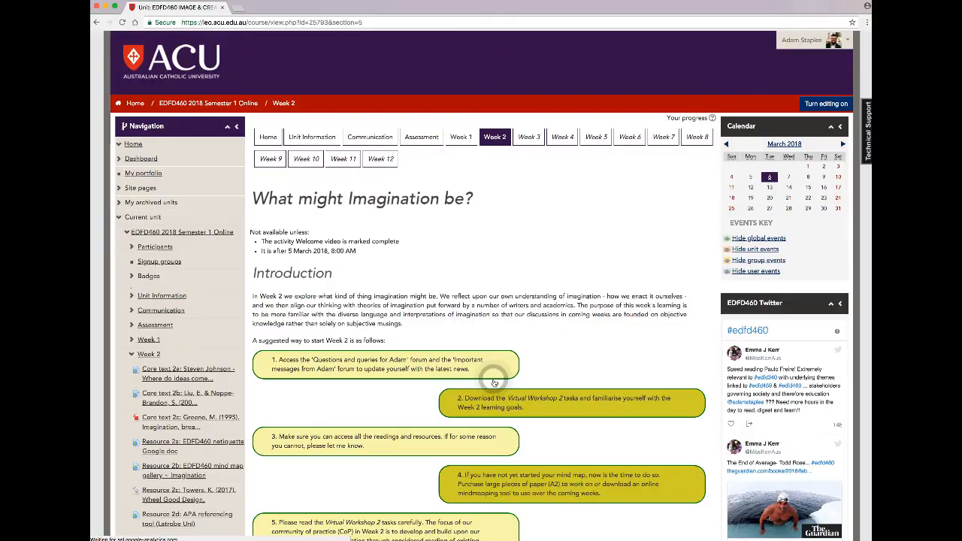
pyautogui.scroll(-3)
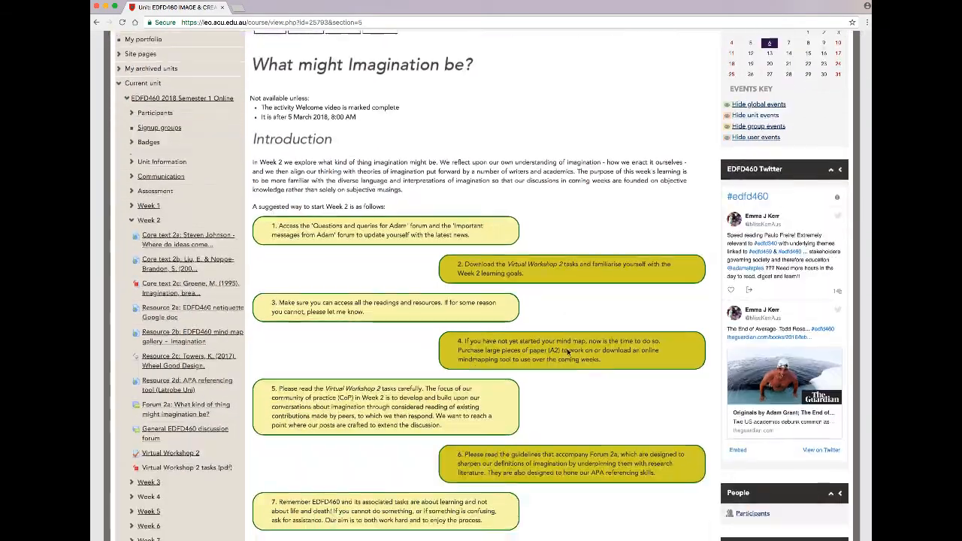
pyautogui.scroll(-3)
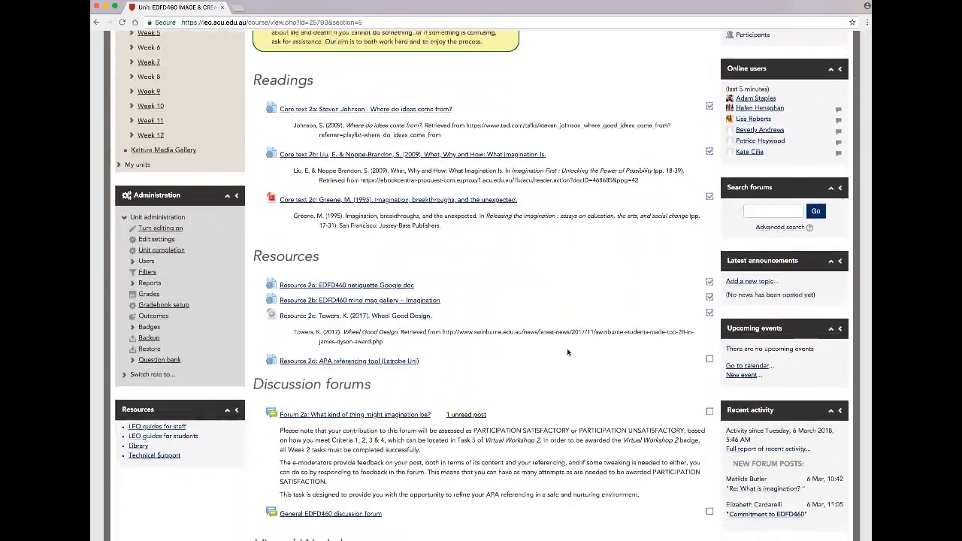
pyautogui.scroll(-3)
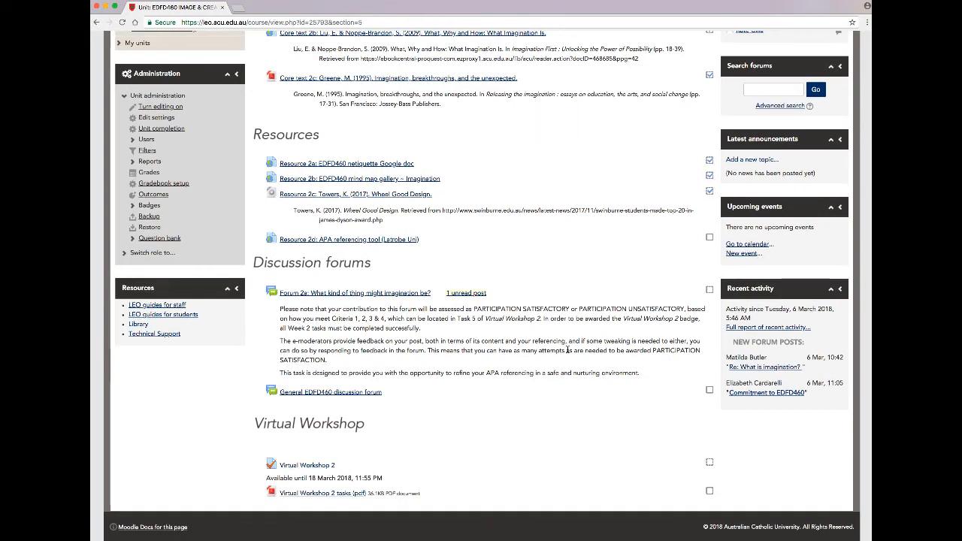